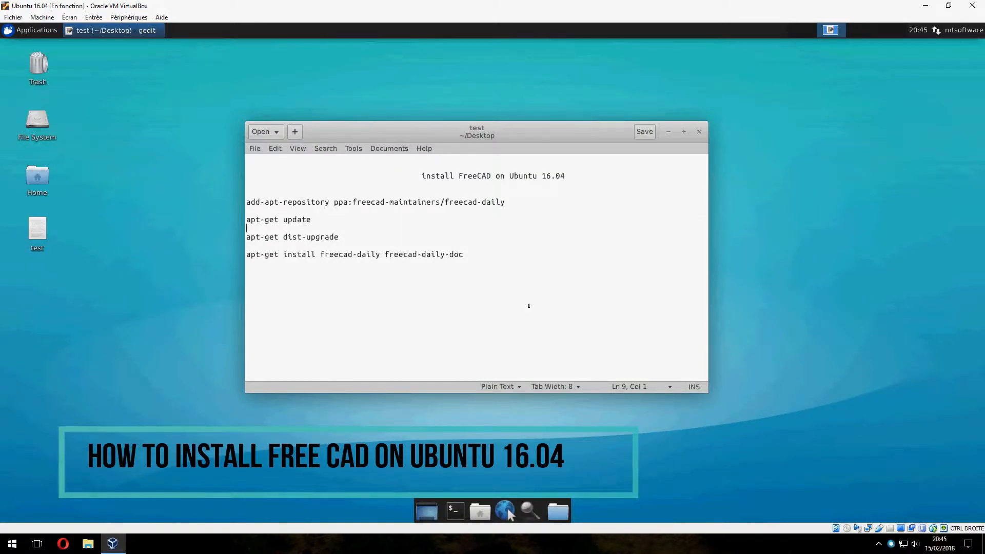
{"action": "mouse_move", "coordinate": [575, 295]}
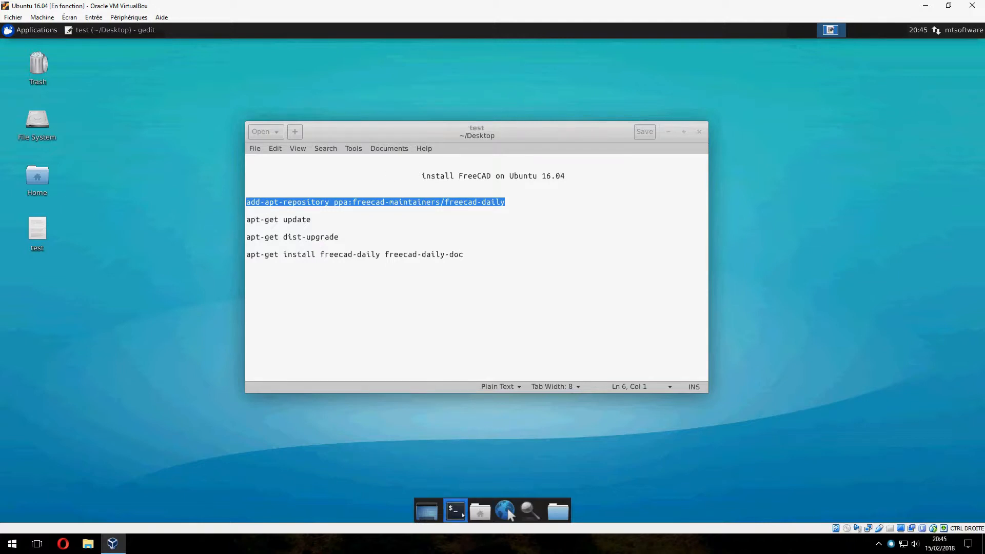
Add the freecad-daily PPA with sudo add-apt-repository and import its signing key.
{"action": "left_click", "coordinate": [455, 509]}
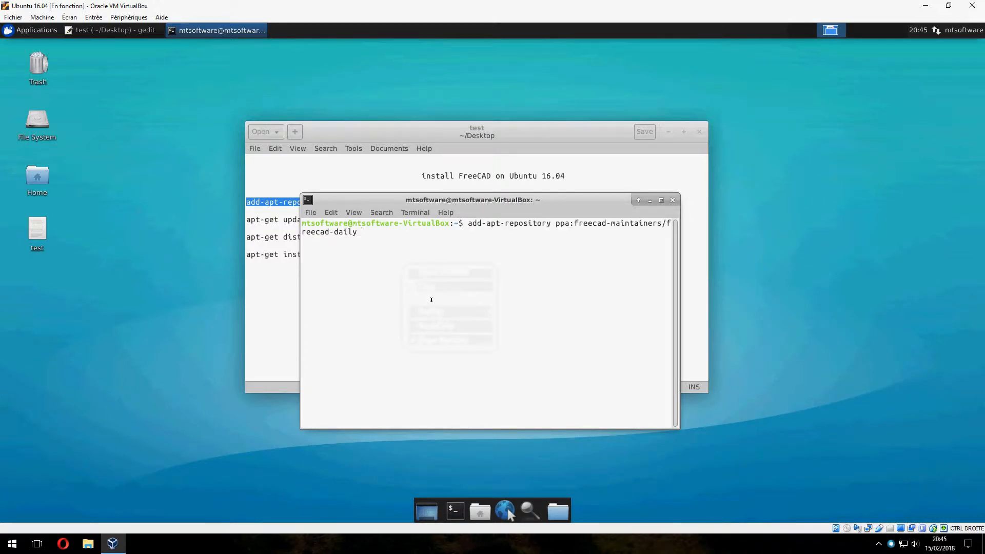
{"action": "key", "text": "Return"}
{"action": "type", "text": "sudo add-apt-repository ppa:freecad-maintainers/freecad-daily"}
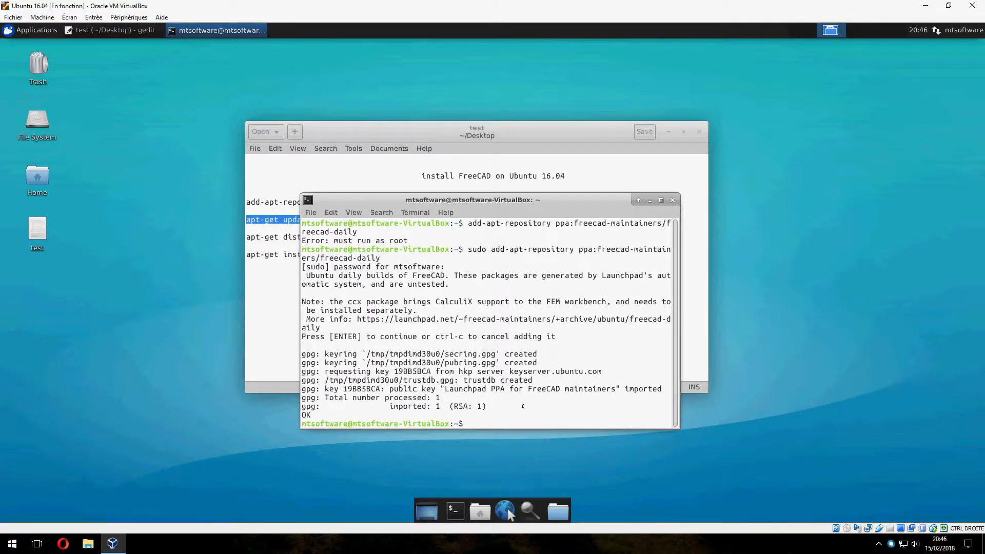
Refresh the package lists with sudo apt-get update, pulling the freecad-daily indexes.
{"action": "type", "text": "apt-get update"}
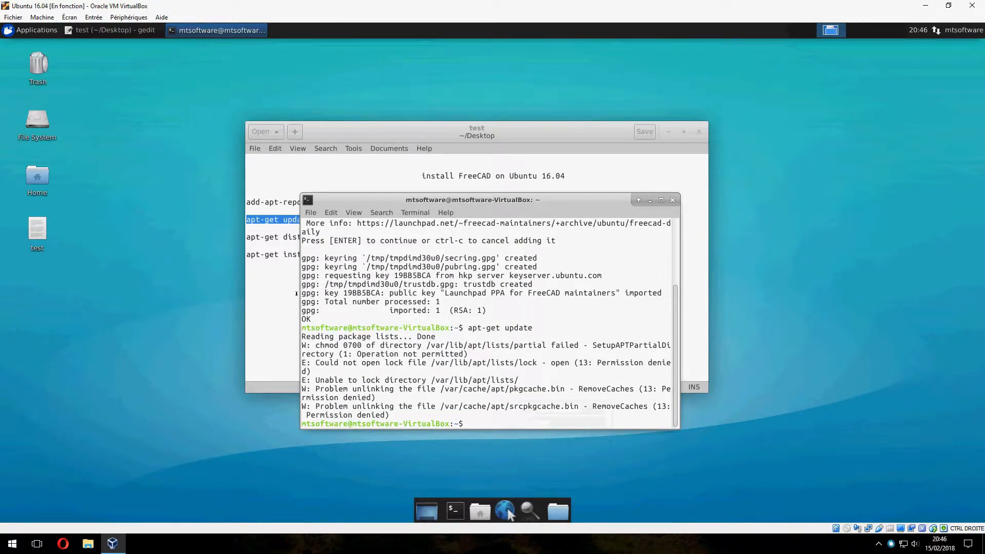
{"action": "type", "text": "s"}
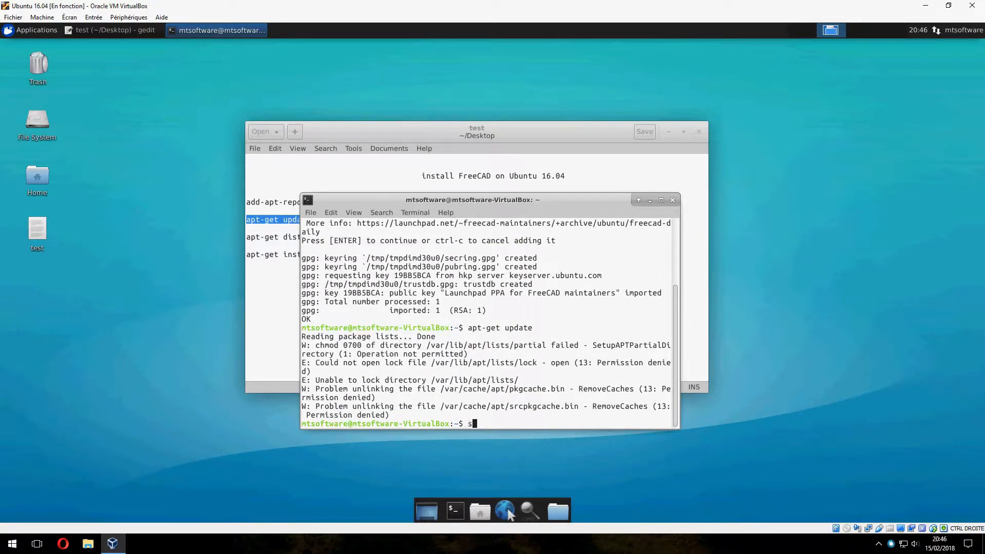
{"action": "type", "text": "udo apt-get update"}
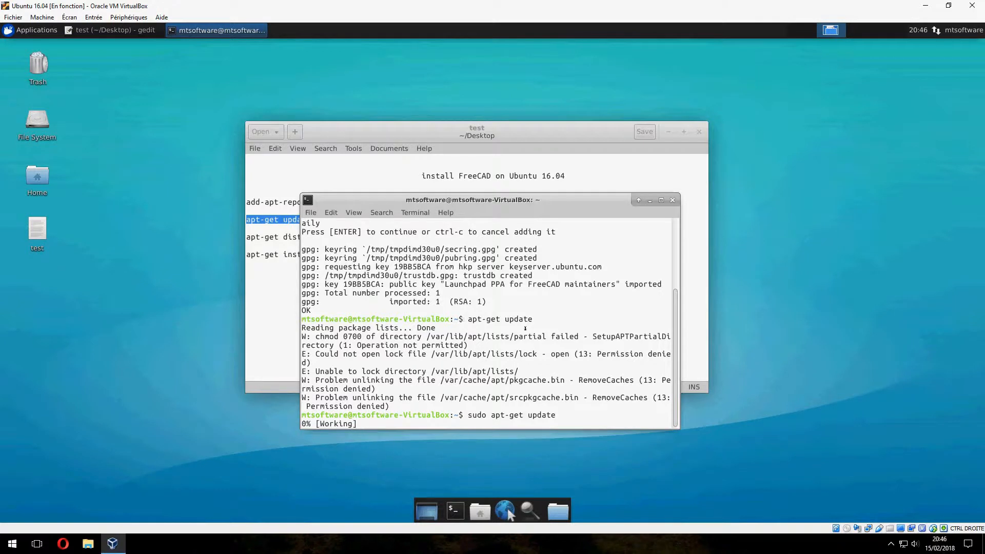
{"action": "left_click", "coordinate": [112, 29]}
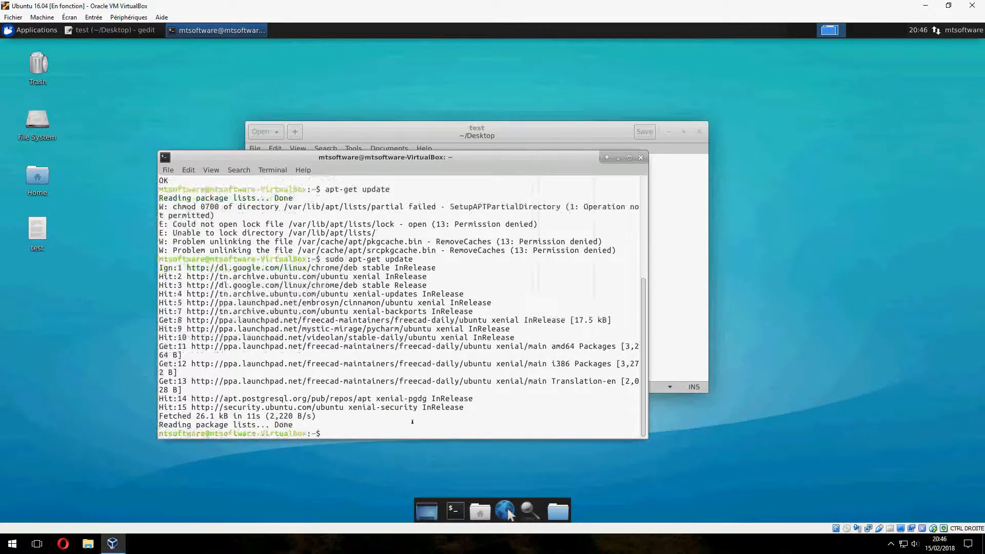
Become root with sudo su and run apt-get dist-upgrade, confirming the 82-package upgrade with y.
{"action": "type", "text": "apt-get dist-upgrade"}
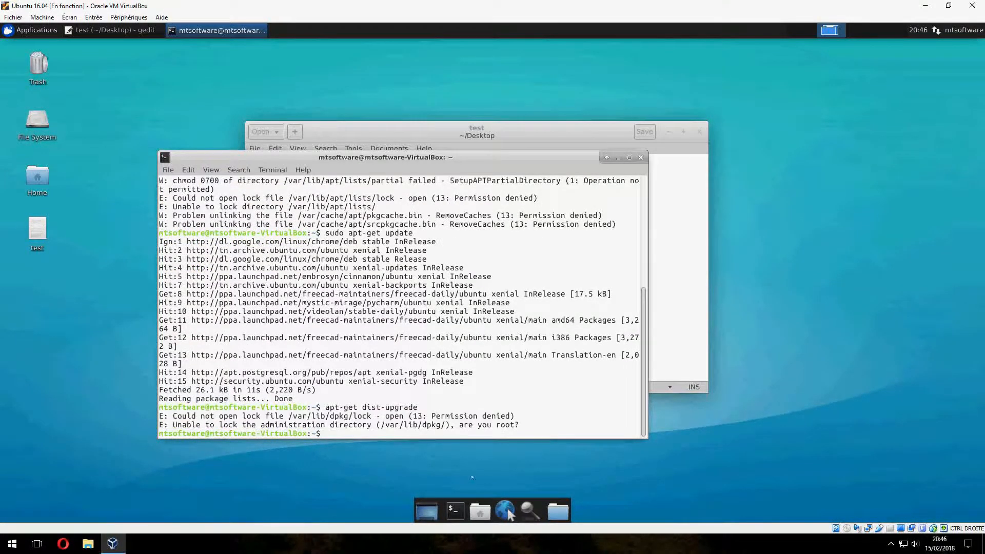
{"action": "type", "text": "apt-get dist-upgrade"}
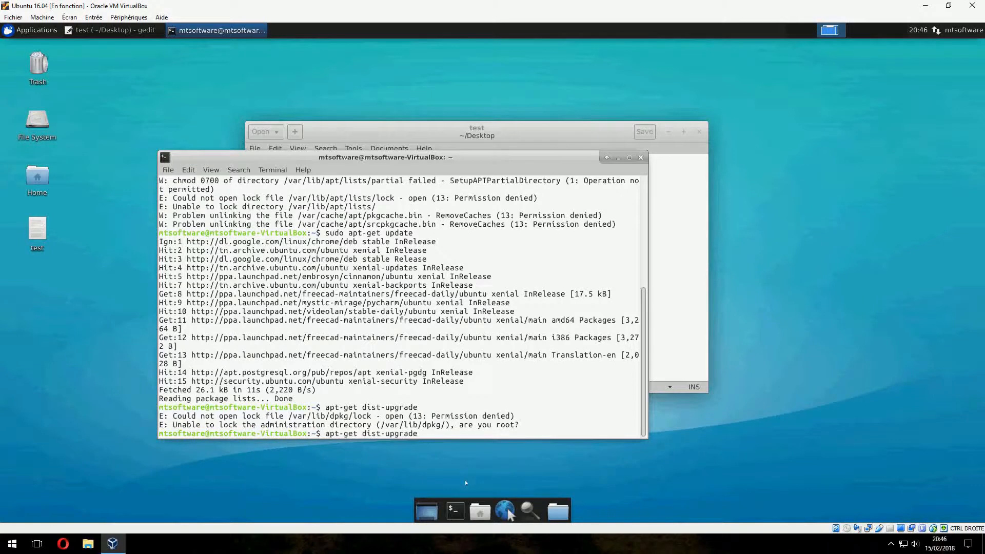
{"action": "type", "text": "sudo"}
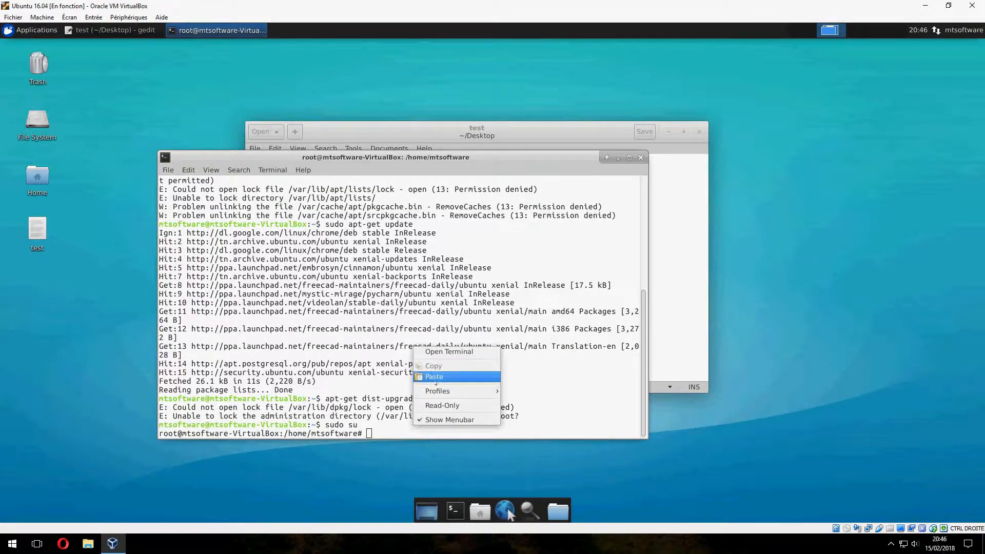
{"action": "left_click", "coordinate": [433, 377]}
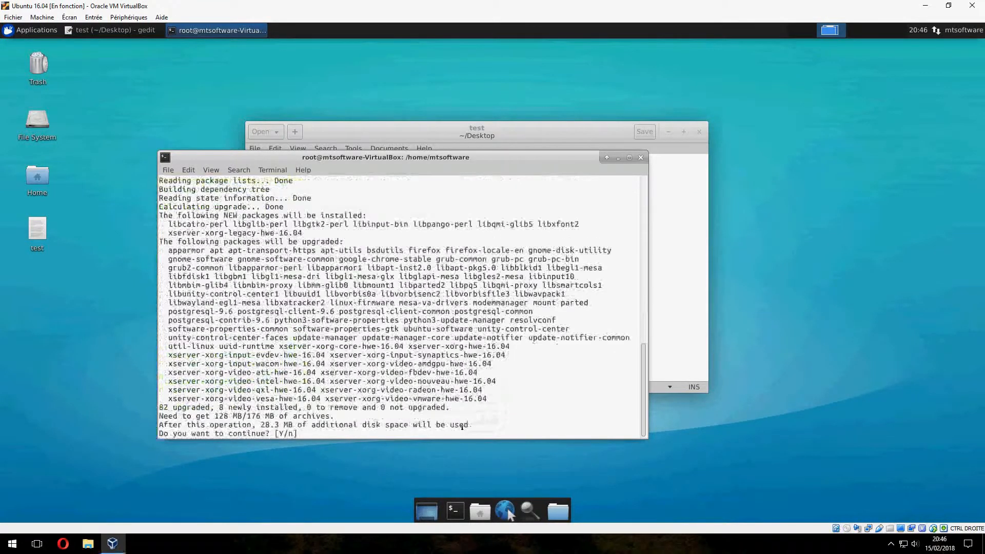
{"action": "type", "text": "y"}
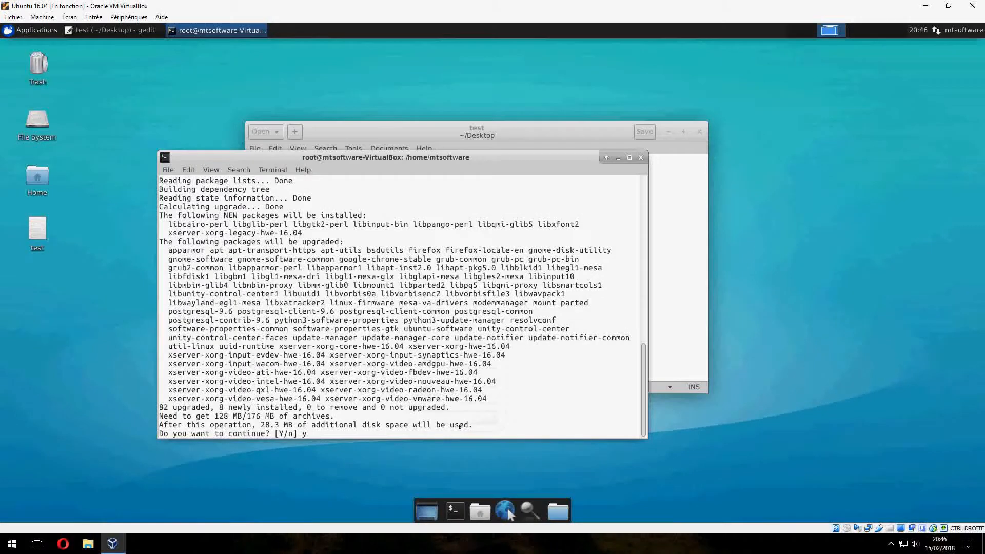
{"action": "key", "text": "Return"}
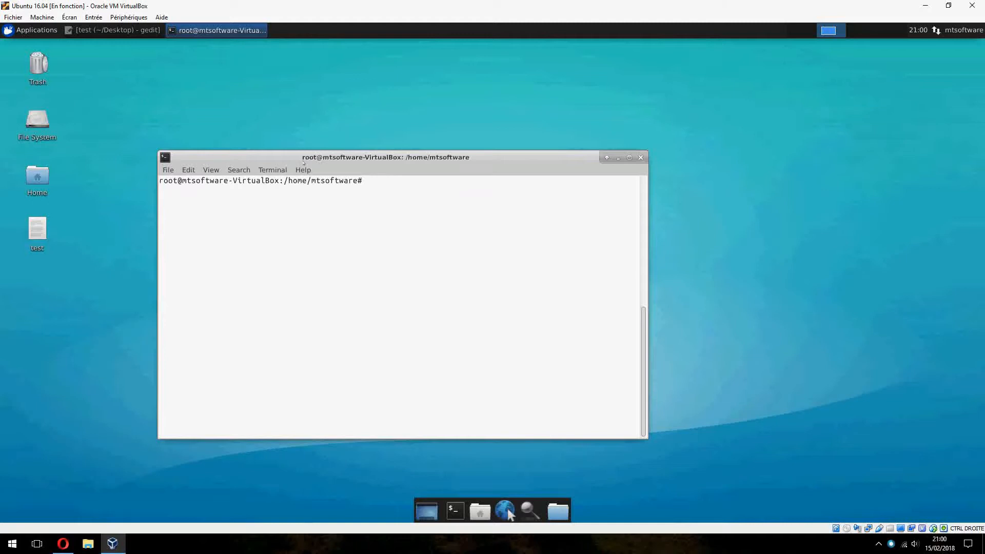
Install freecad-daily and freecad-daily-doc via apt-get install, confirming with y.
{"action": "left_click", "coordinate": [112, 30]}
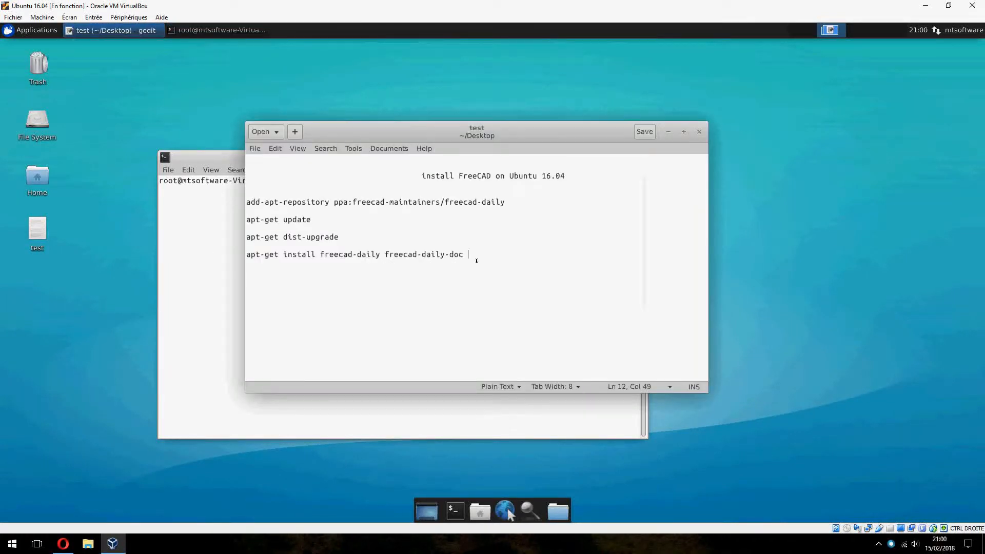
{"action": "right_click", "coordinate": [296, 251]}
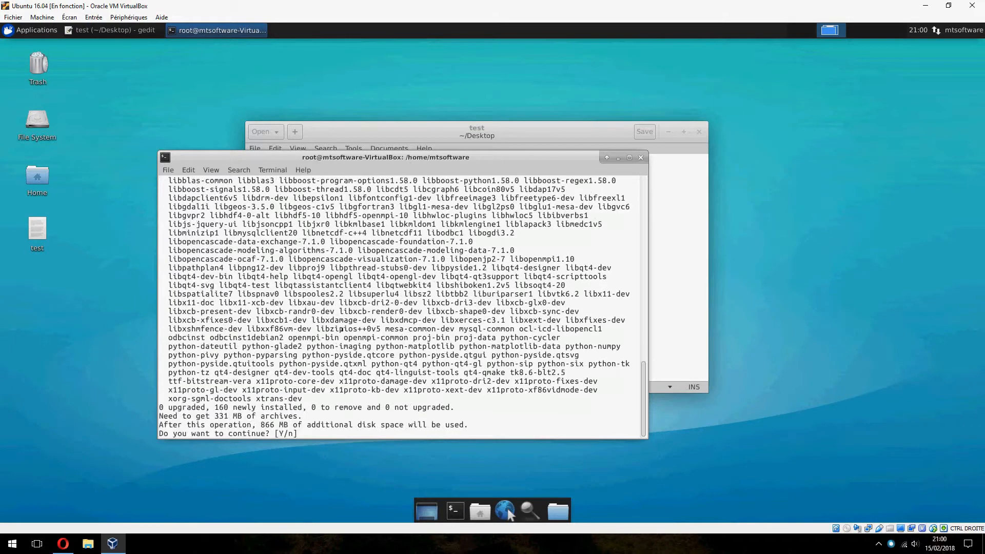
{"action": "type", "text": "y"}
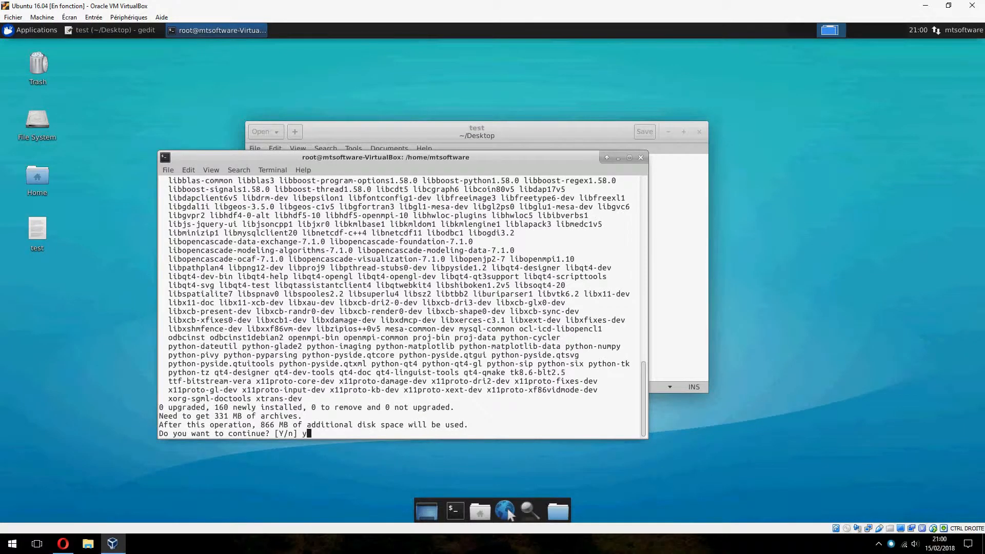
{"action": "key", "text": "Return"}
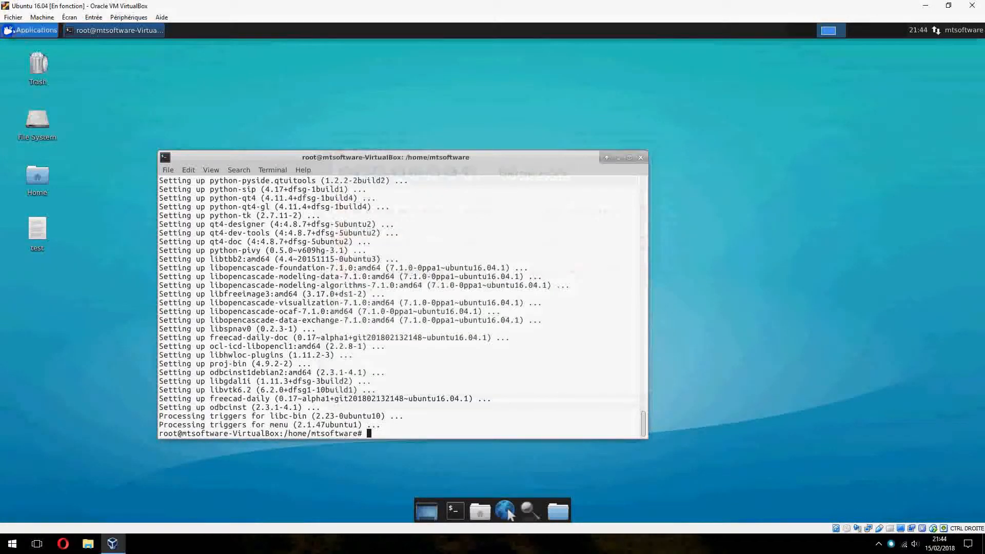
Launch 'freecad-daily --single-instance' from Run Program so the Start Center appears.
{"action": "left_click", "coordinate": [29, 29]}
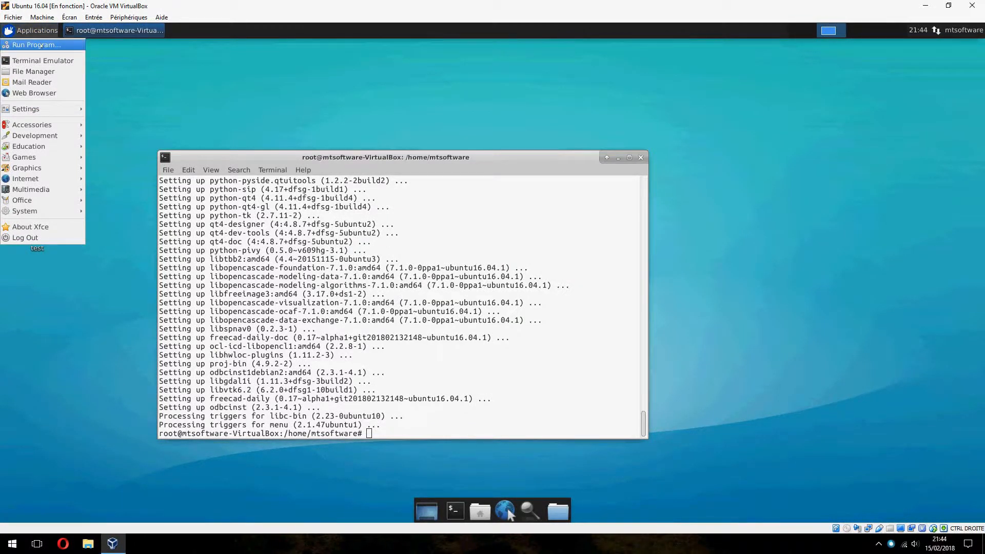
{"action": "left_click", "coordinate": [36, 44]}
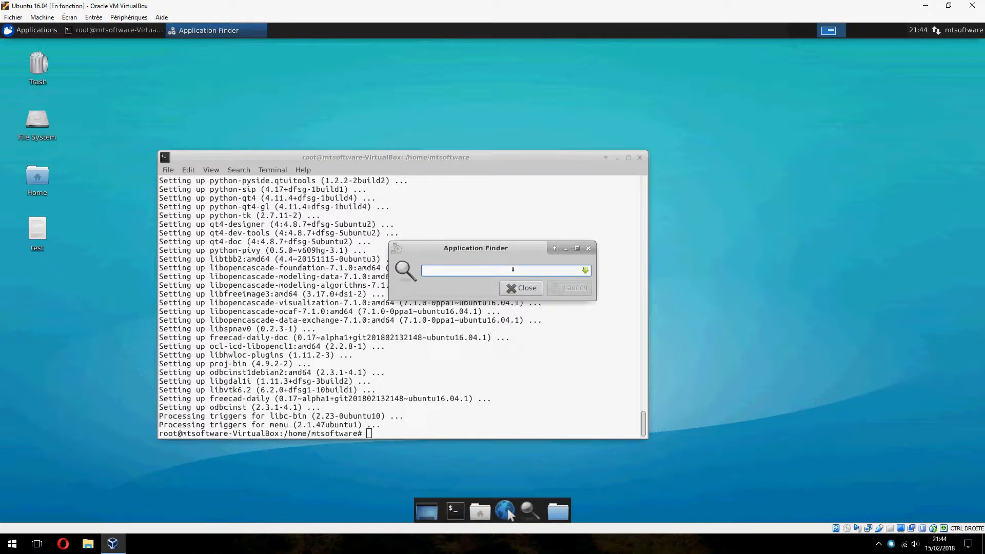
{"action": "type", "text": "freecad-daily --single-instance"}
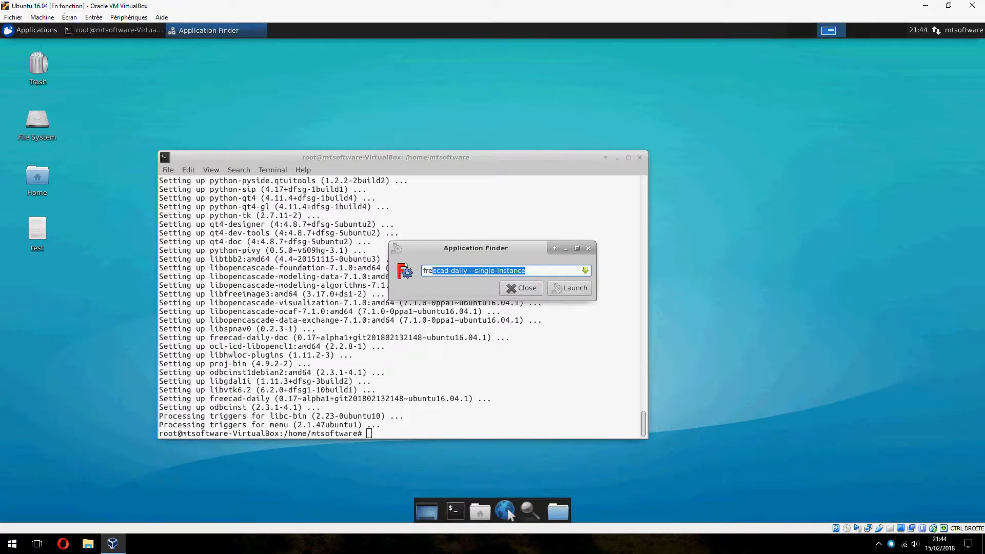
{"action": "left_click", "coordinate": [522, 287]}
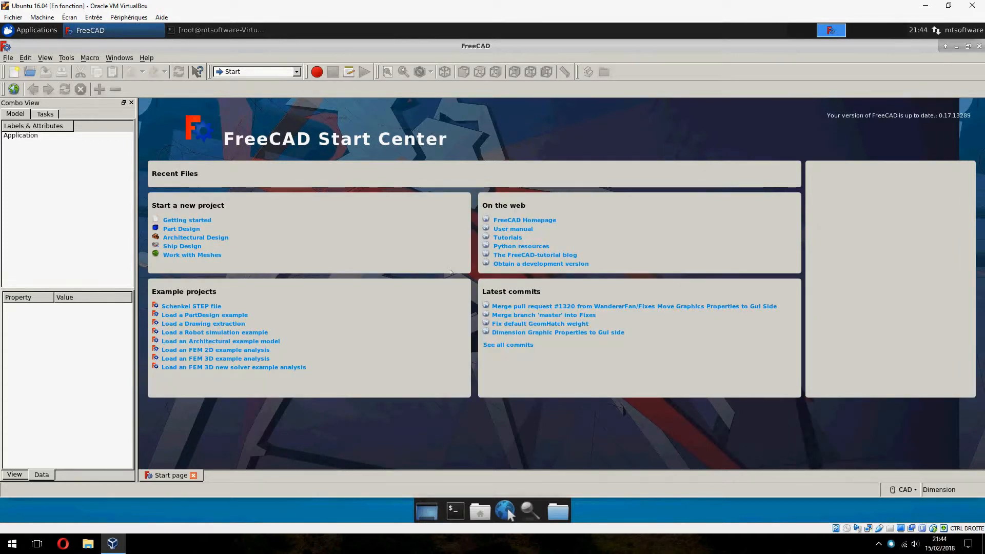
Show About FreeCAD: version 0.17, revision 13289 on Ubuntu 16.04.3 LTS.
{"action": "left_click", "coordinate": [146, 58]}
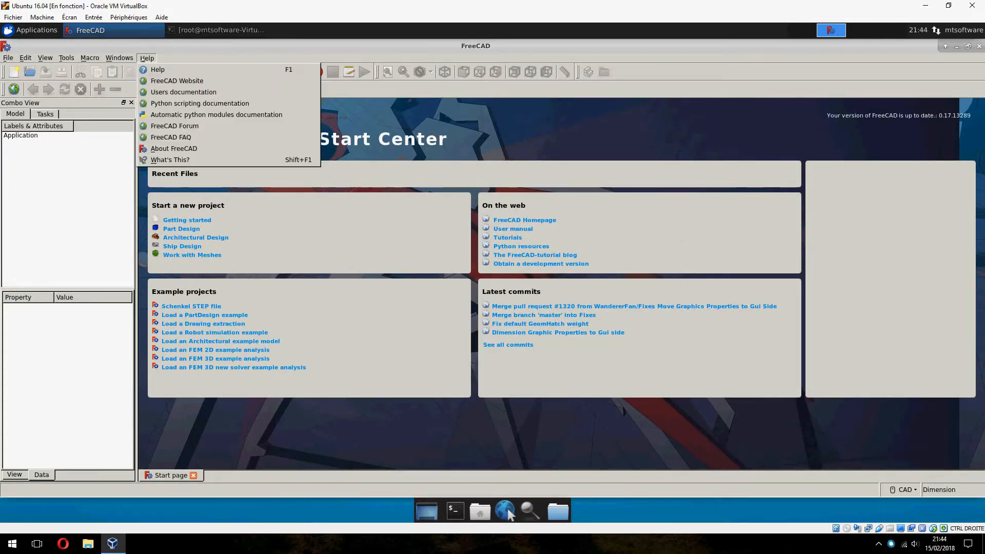
{"action": "mouse_move", "coordinate": [175, 148]}
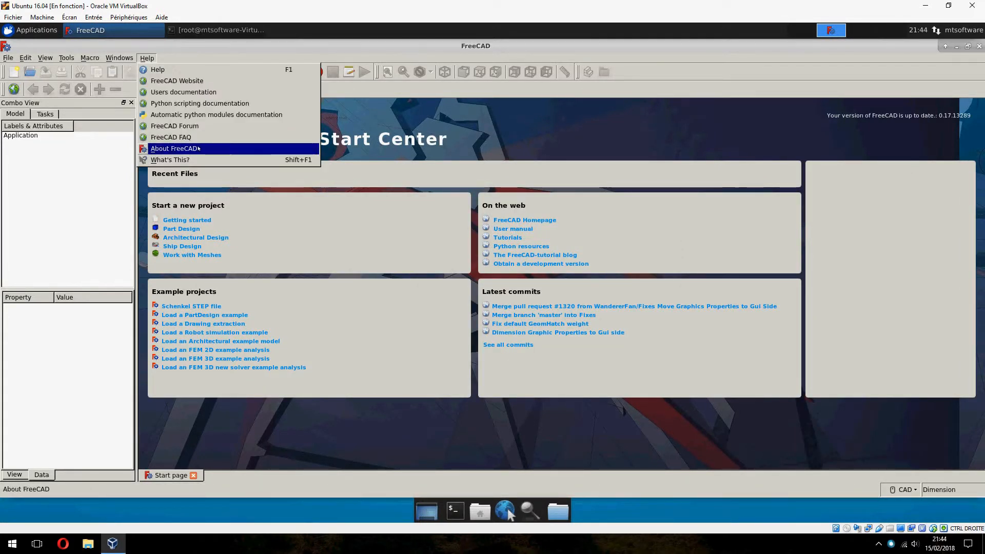
{"action": "left_click", "coordinate": [175, 147]}
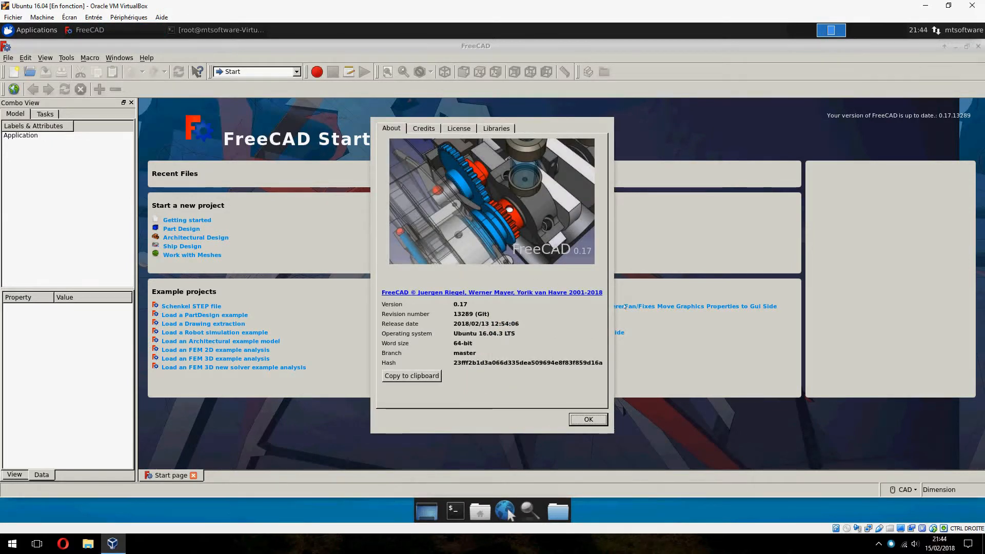